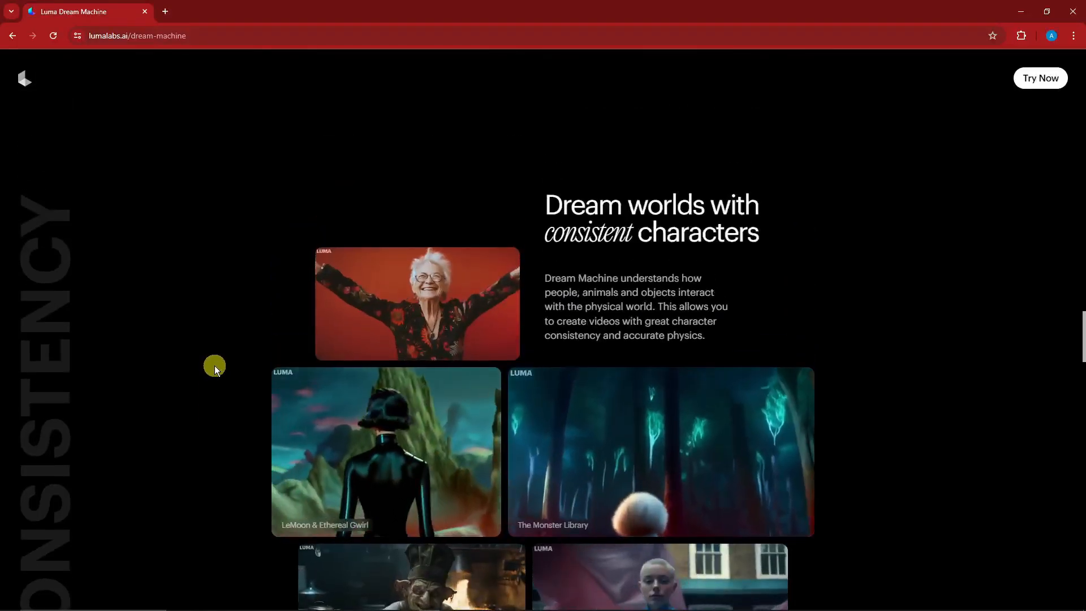
Open the Dream Machine creations page with its empty prompt box
{"action": "scroll", "scroll_direction": "down", "scroll_amount": 3}
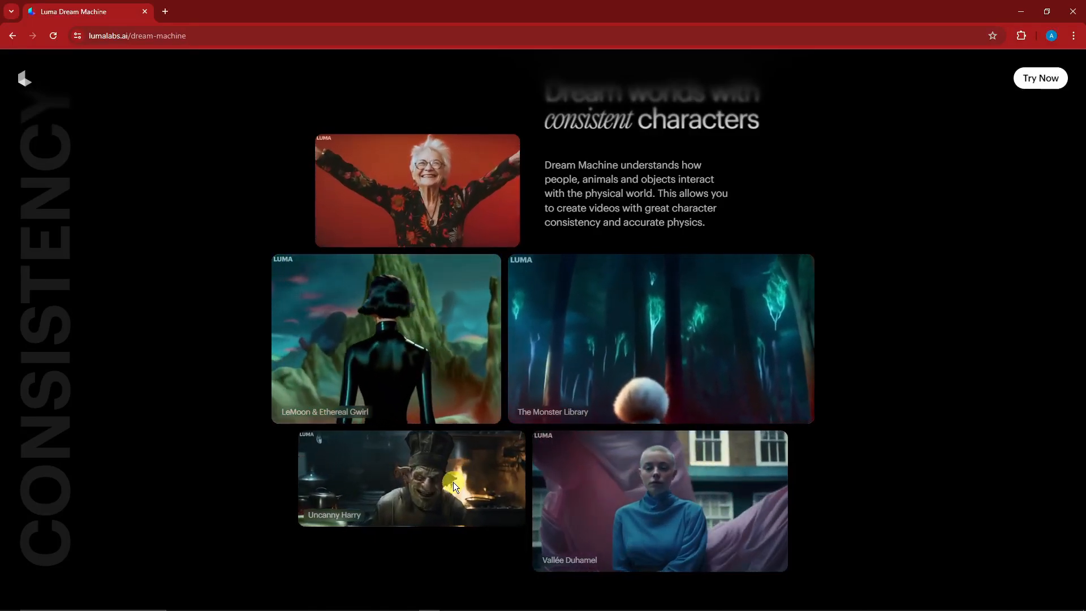
{"action": "scroll", "scroll_direction": "up", "scroll_amount": 3}
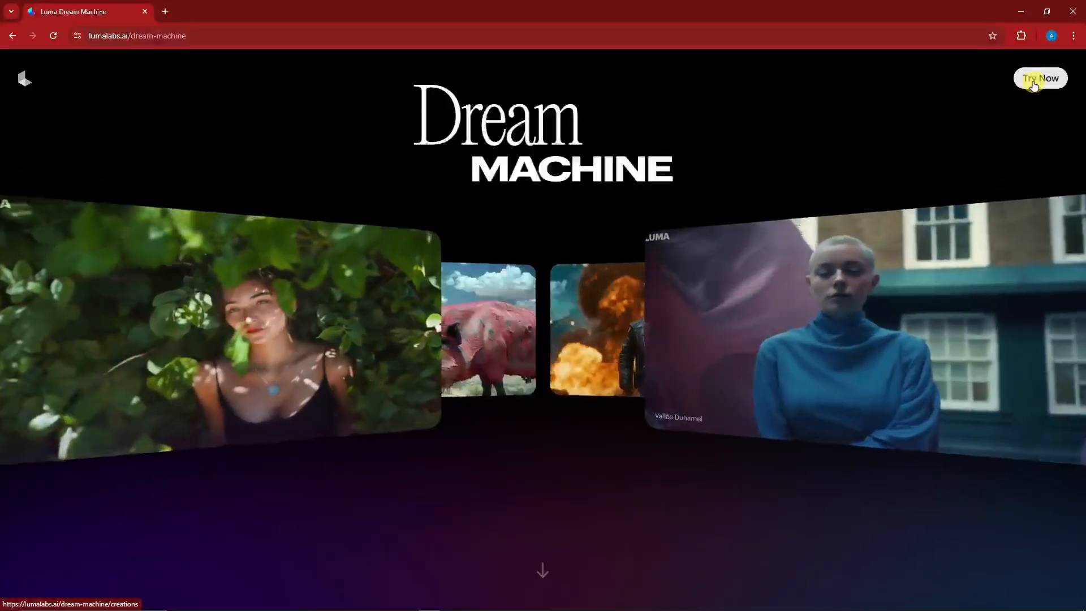
{"action": "left_click", "coordinate": [1039, 77]}
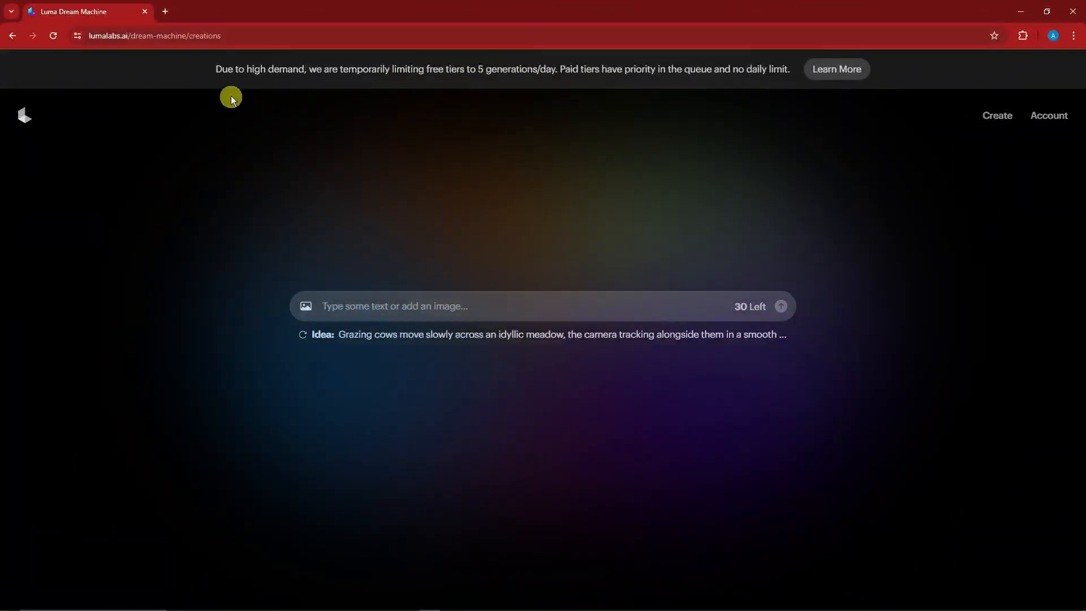
{"action": "left_click_drag", "start_coordinate": [216, 68], "coordinate": [407, 68]}
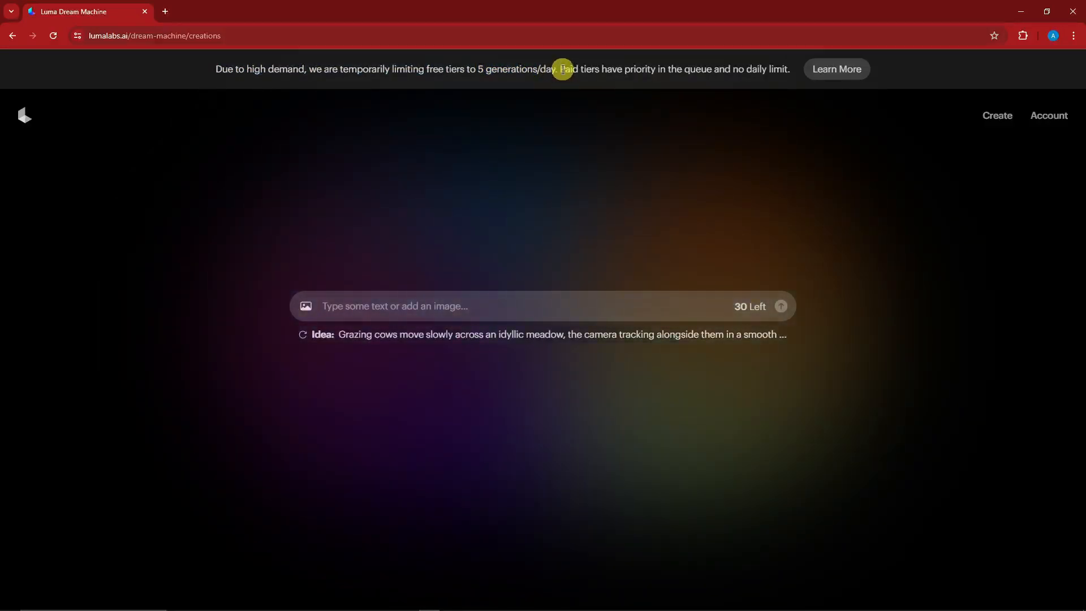
{"action": "left_click_drag", "start_coordinate": [561, 69], "coordinate": [701, 69]}
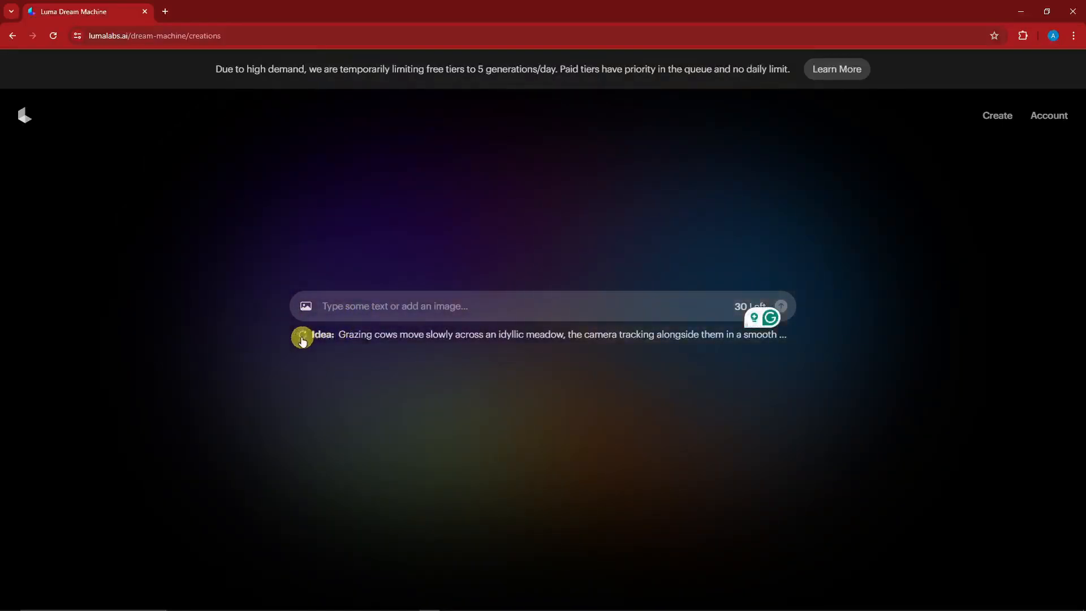
Generate the suggested sailor woman in a rainstorm idea with Enhance prompt on
{"action": "left_click", "coordinate": [302, 334]}
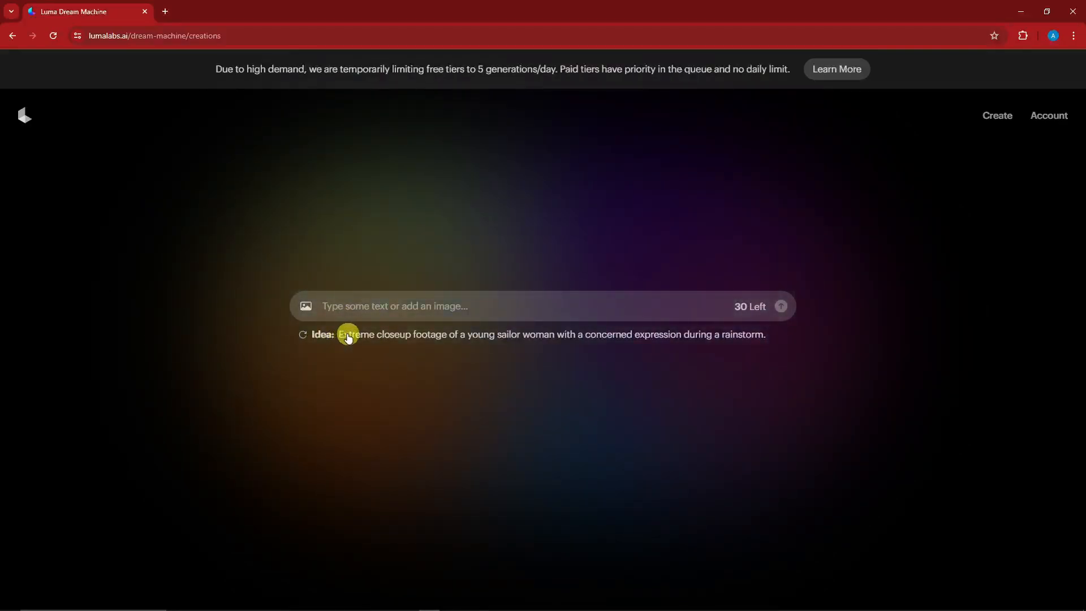
{"action": "left_click", "coordinate": [346, 334]}
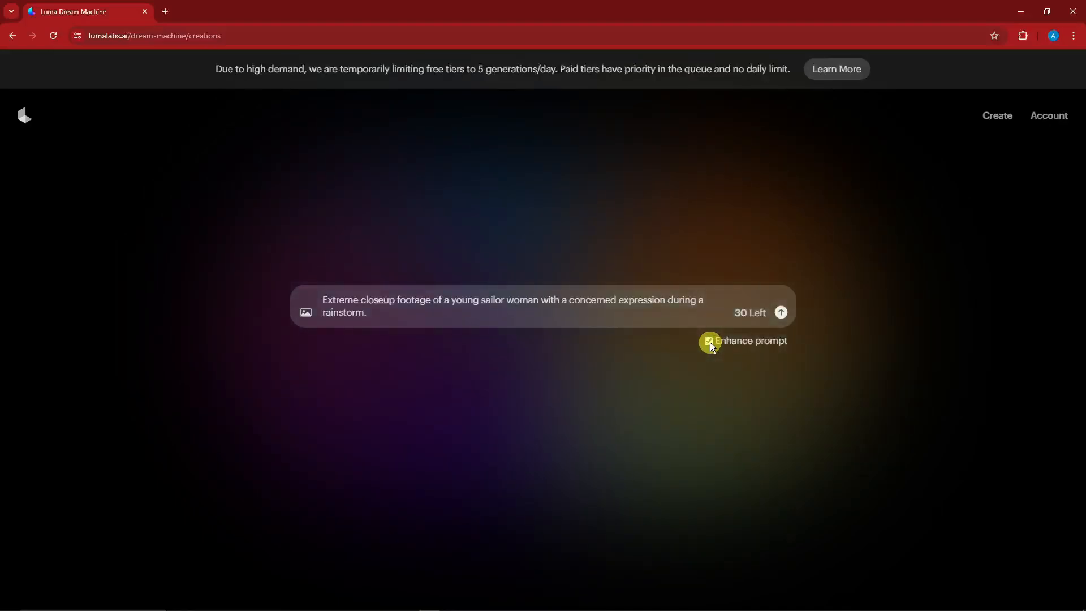
{"action": "left_click", "coordinate": [708, 340]}
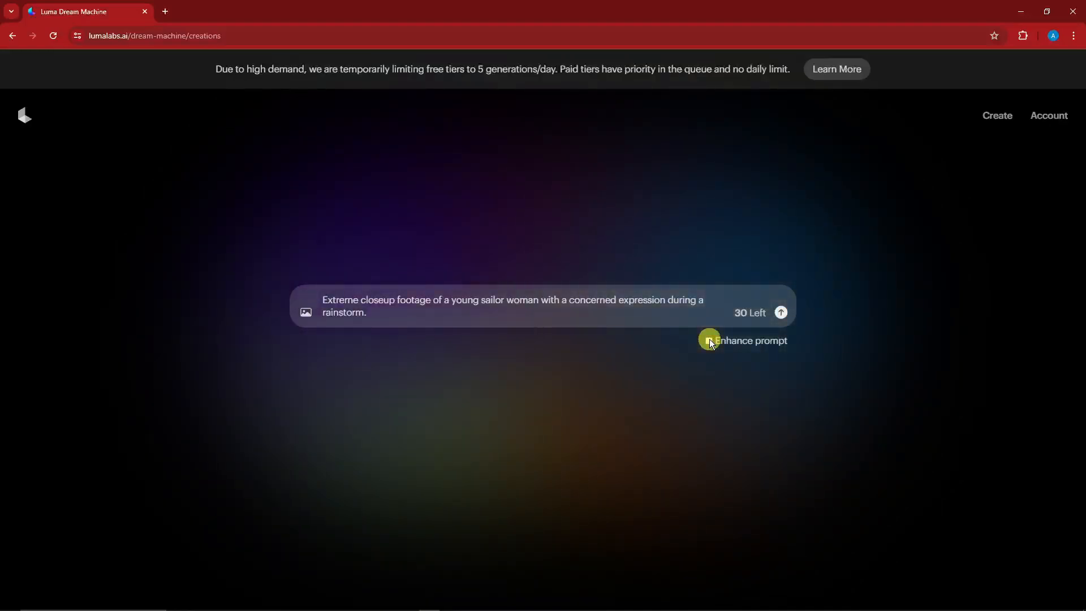
{"action": "left_click", "coordinate": [709, 339]}
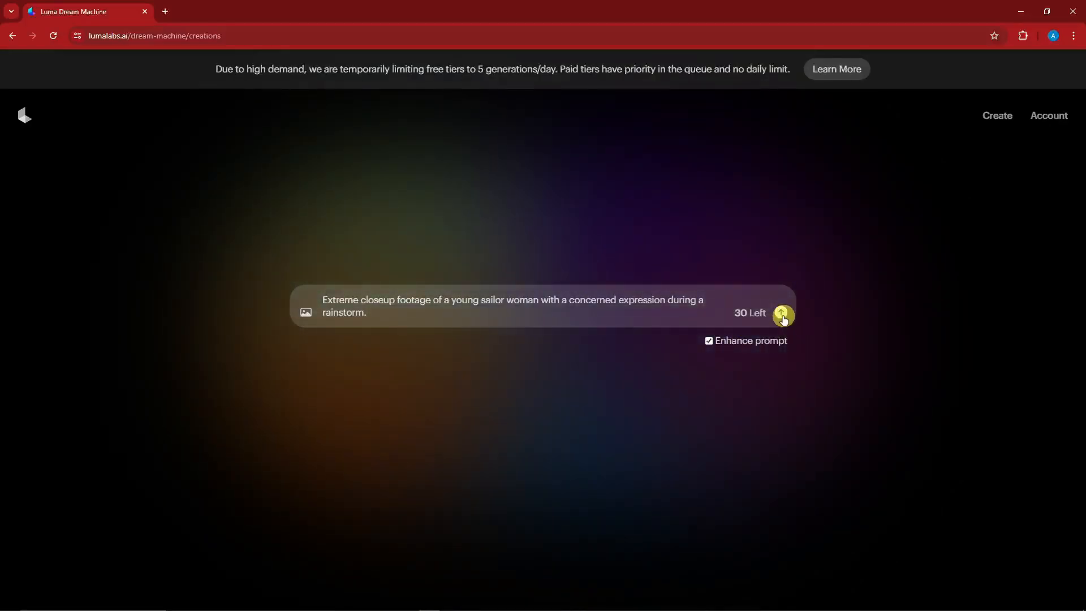
{"action": "left_click", "coordinate": [781, 313]}
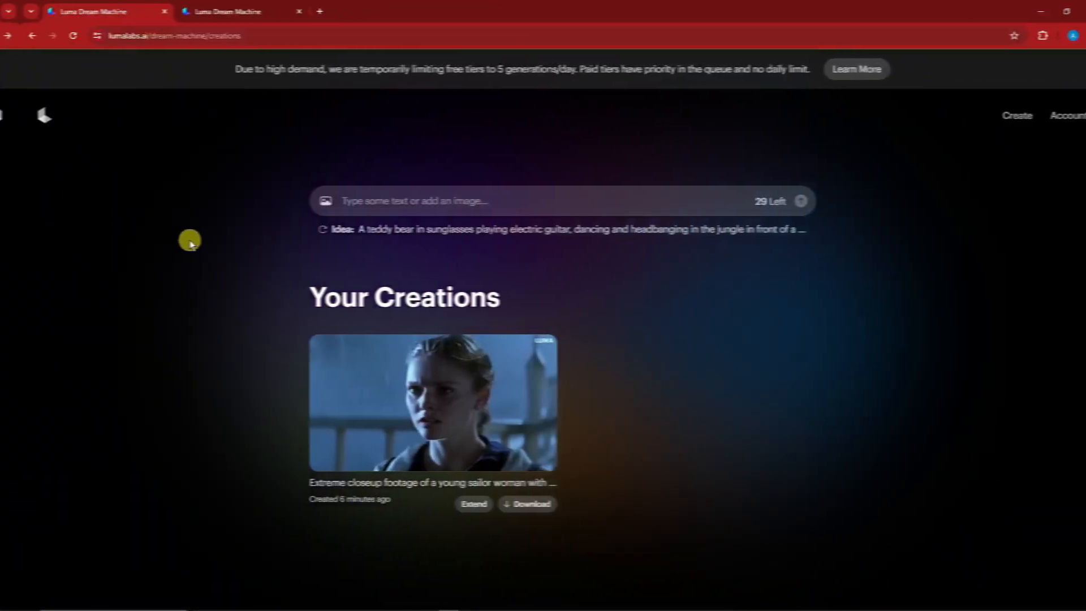
{"action": "mouse_move", "coordinate": [436, 444]}
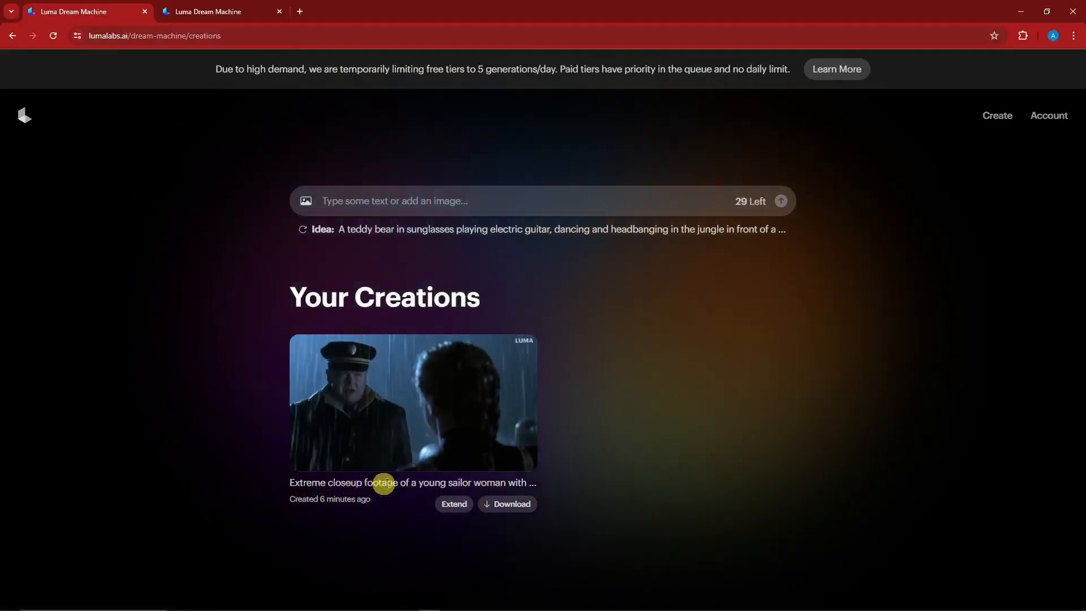
Open the sailor-woman rainstorm video's detail page to watch it
{"action": "left_click", "coordinate": [413, 403]}
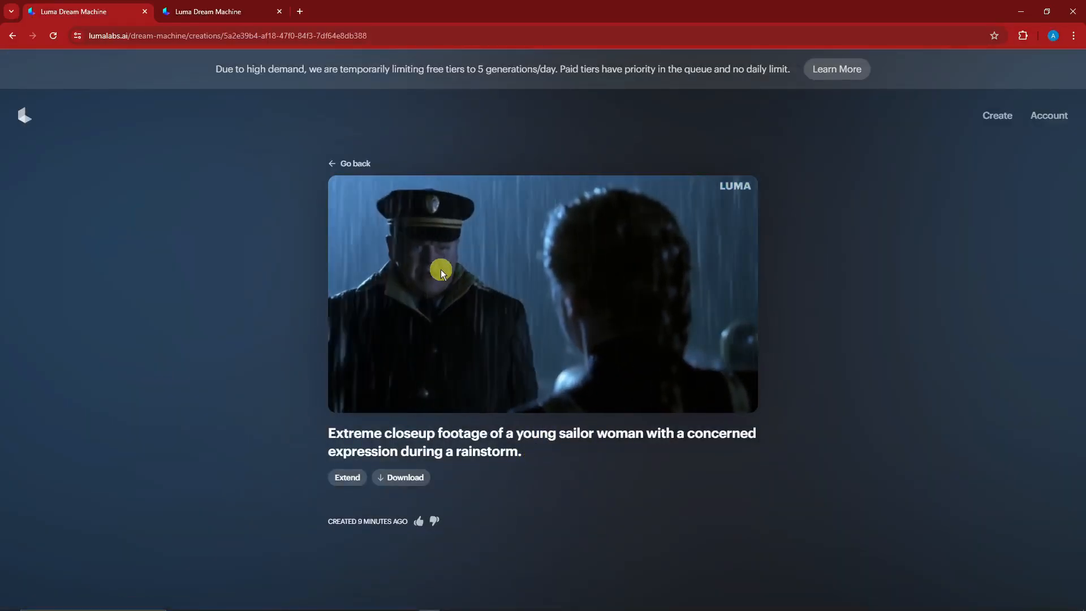
{"action": "mouse_move", "coordinate": [287, 247]}
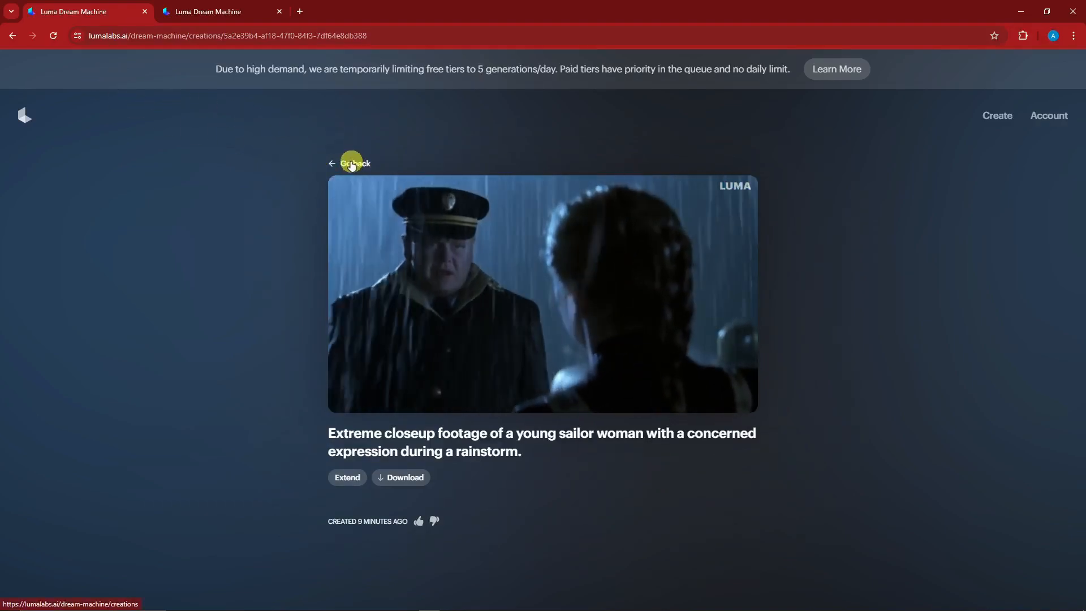
{"action": "mouse_move", "coordinate": [582, 443]}
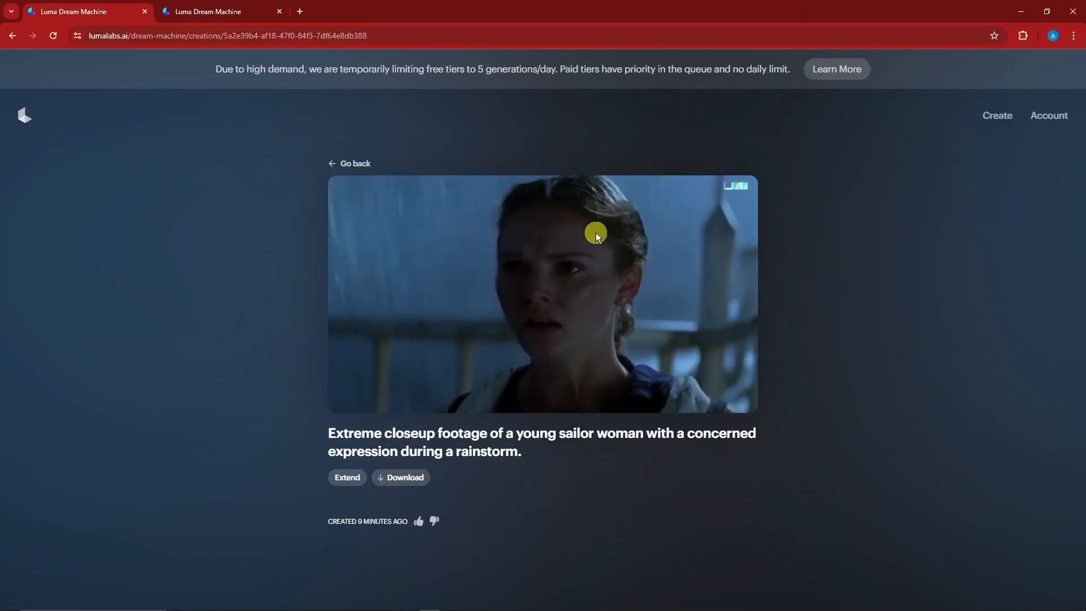
Download the sailor video as MP4 and go back to Your Creations
{"action": "left_click", "coordinate": [401, 476]}
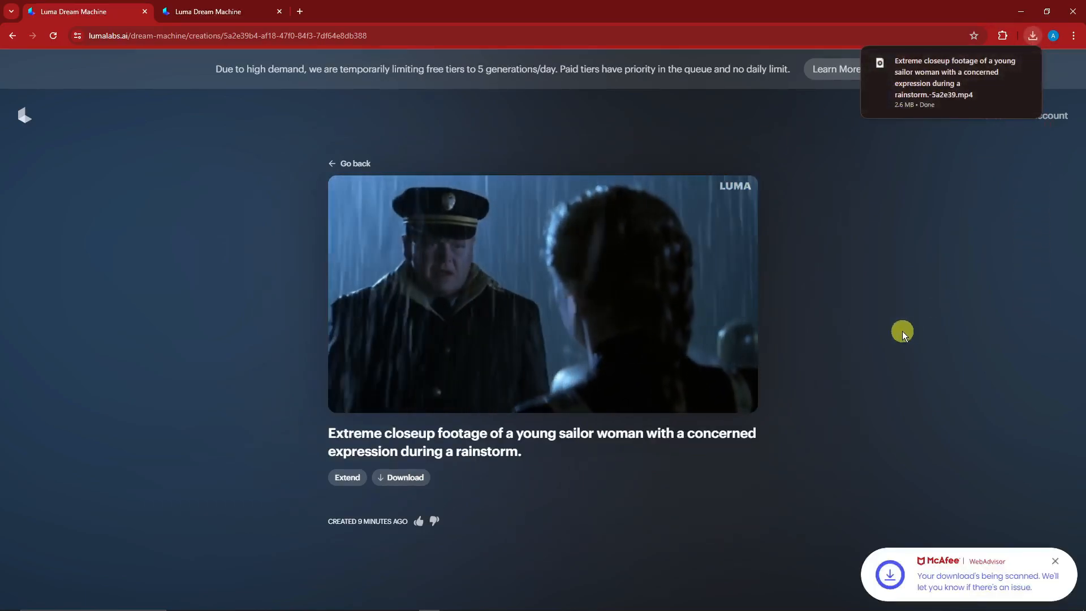
{"action": "left_click", "coordinate": [349, 164]}
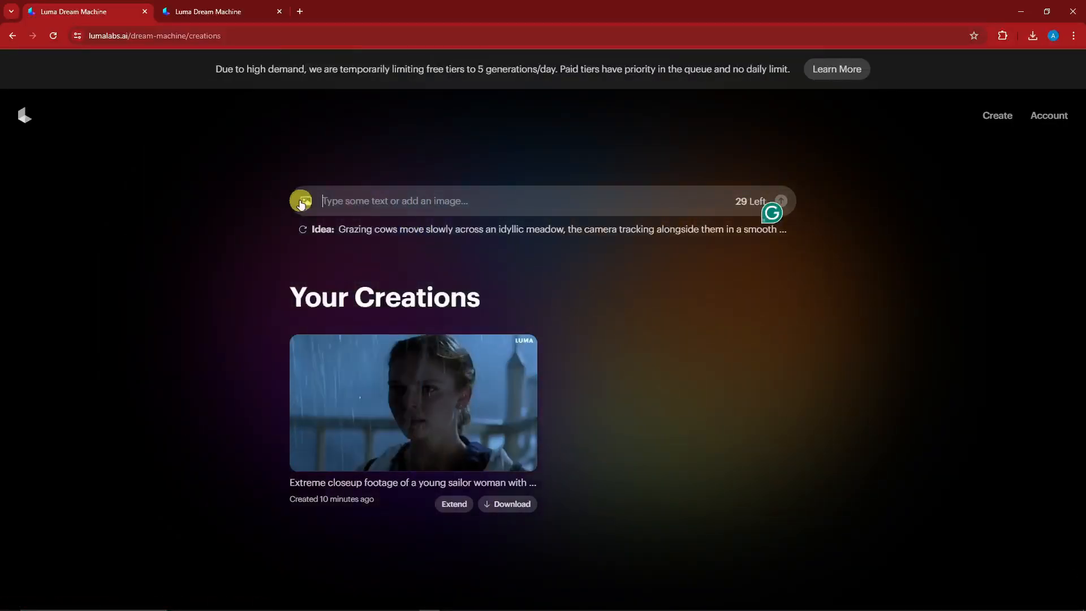
Attach the winged-man reference photo from Downloads to the prompt box
{"action": "left_click", "coordinate": [300, 201]}
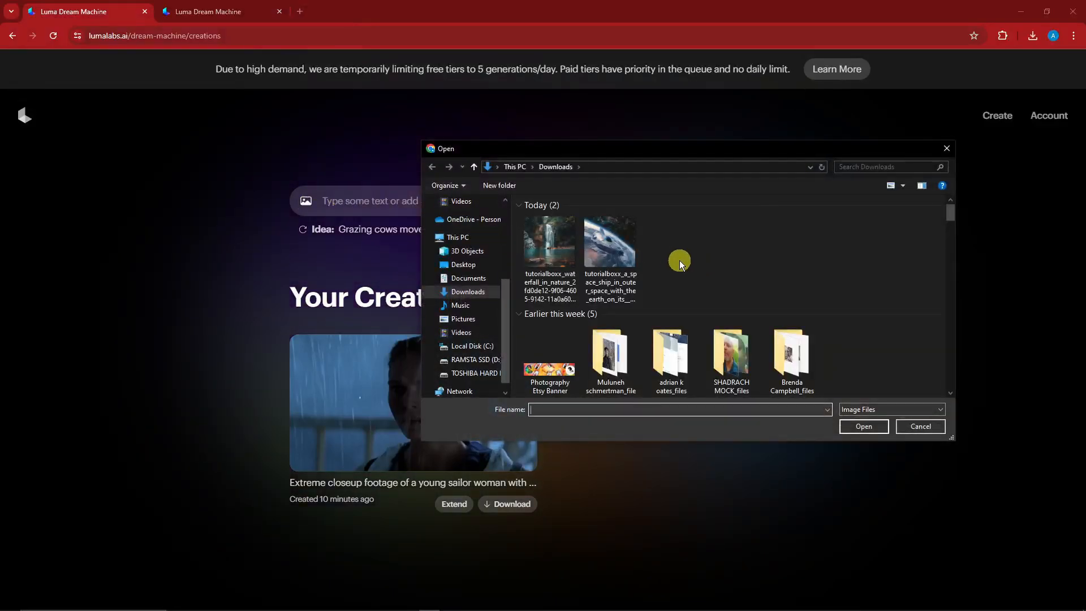
{"action": "scroll", "scroll_direction": "down", "scroll_amount": 3}
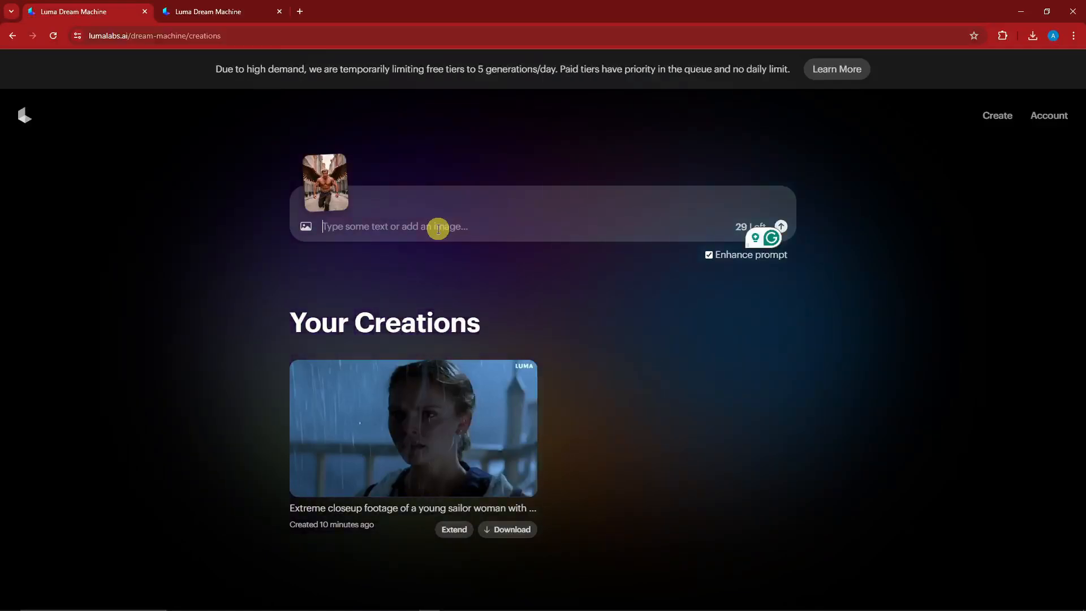
Write the prompt beginning 'A shirtless guy with' for the attached image
{"action": "type", "text": "A shirtless"}
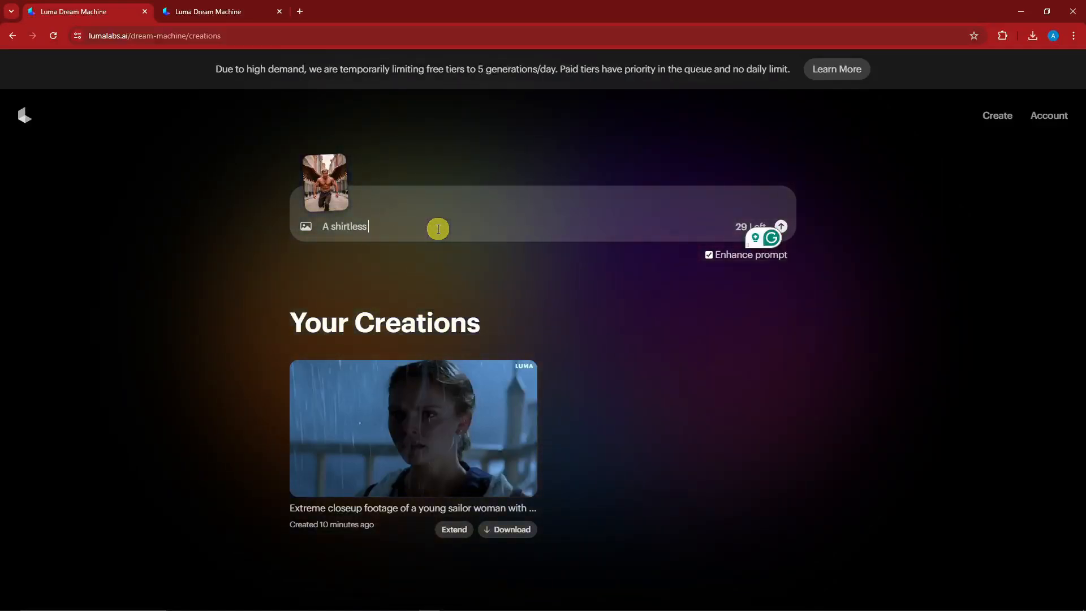
{"action": "type", "text": "guy with tin"}
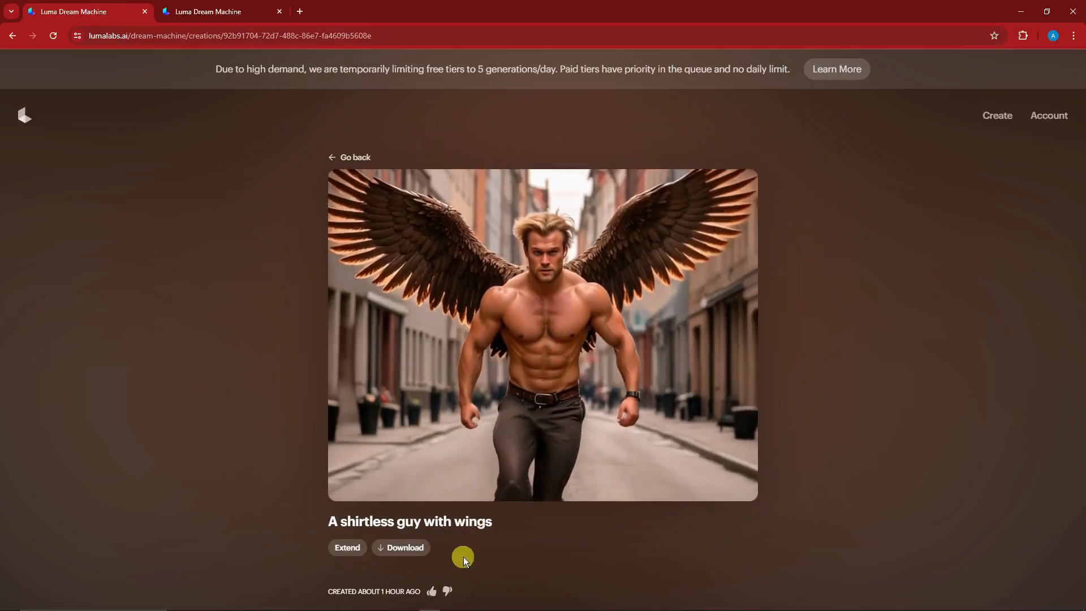
Watch the 'A shirtless guy with wings' video on its creation page
{"action": "triple_click", "coordinate": [410, 522]}
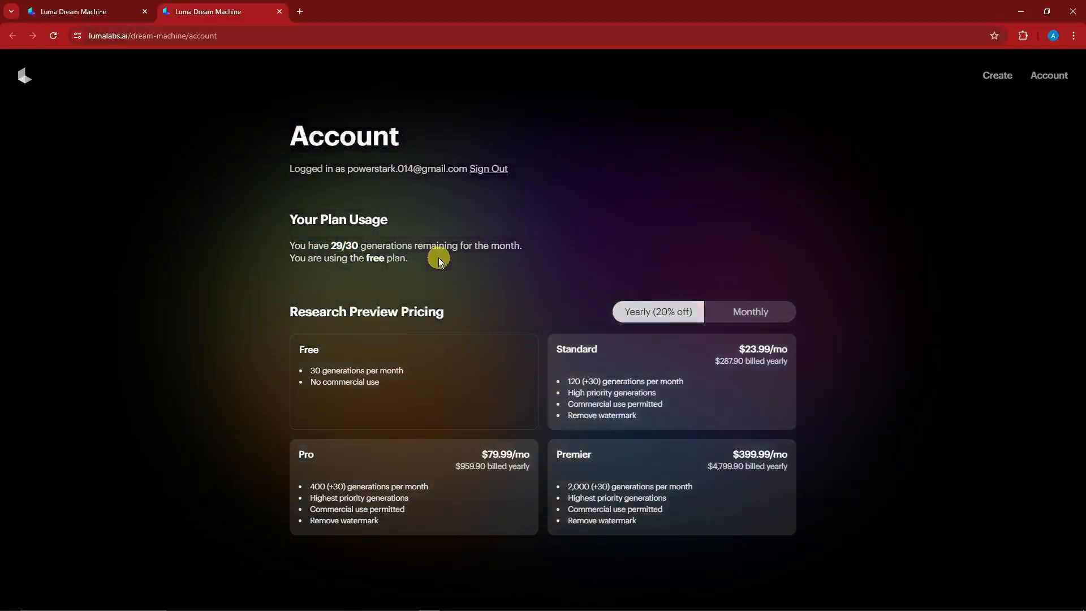
{"action": "mouse_move", "coordinate": [518, 67]}
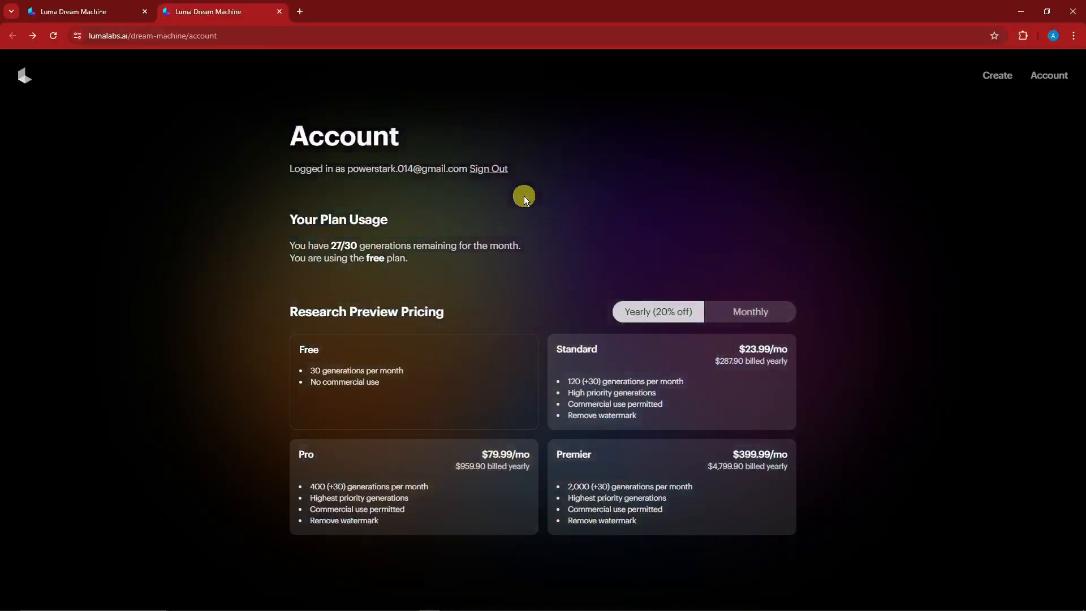
{"action": "mouse_move", "coordinate": [674, 192]}
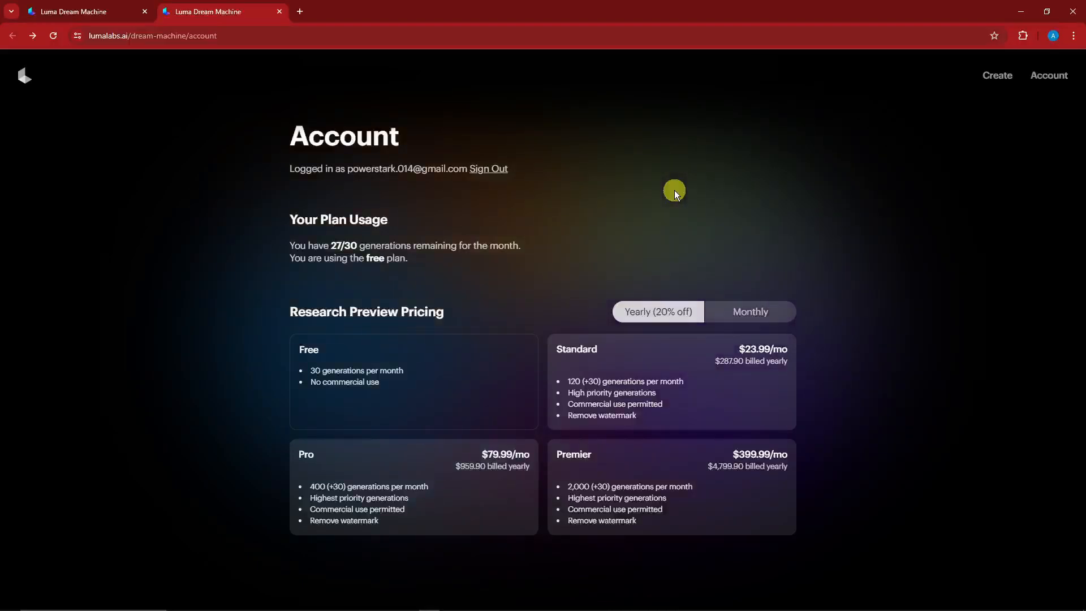
{"action": "mouse_move", "coordinate": [194, 115]}
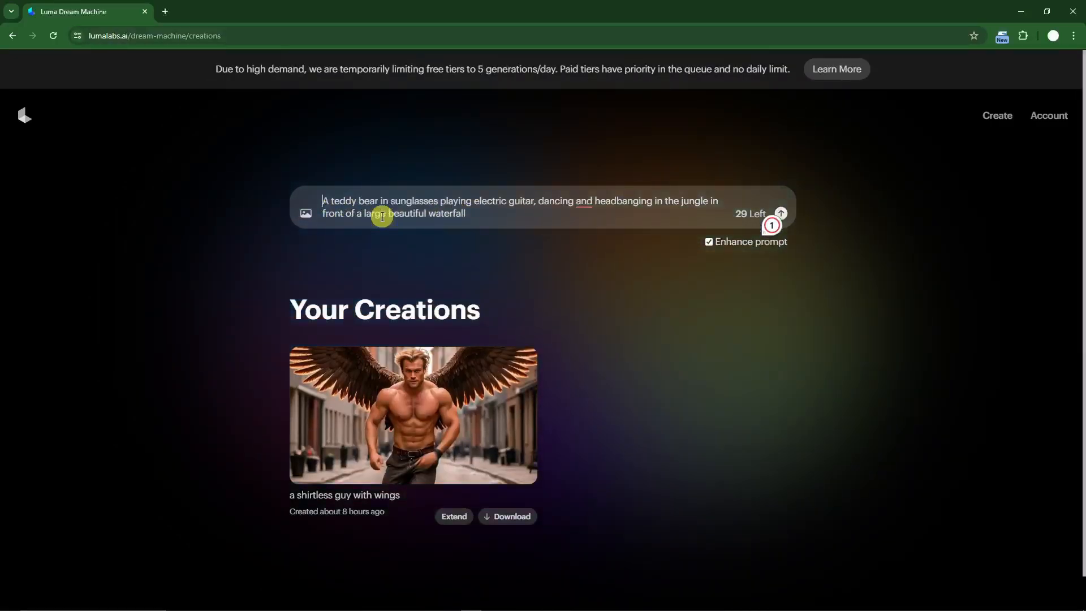
{"action": "mouse_move", "coordinate": [548, 206]}
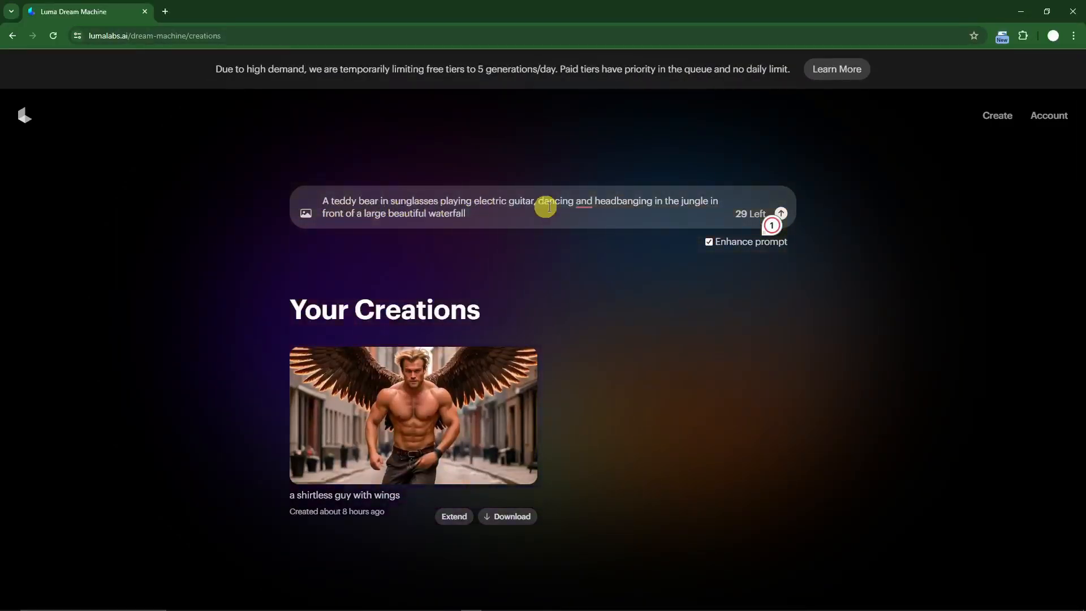
{"action": "mouse_move", "coordinate": [650, 275]}
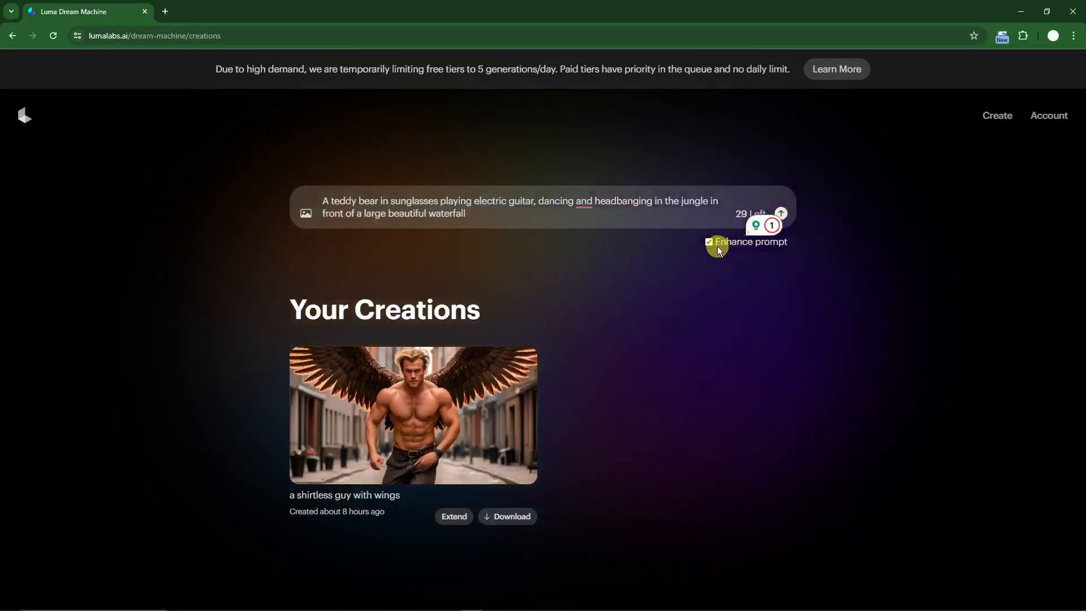
Disable Enhance prompt and submit the teddy bear jungle waterfall prompt
{"action": "left_click", "coordinate": [708, 241]}
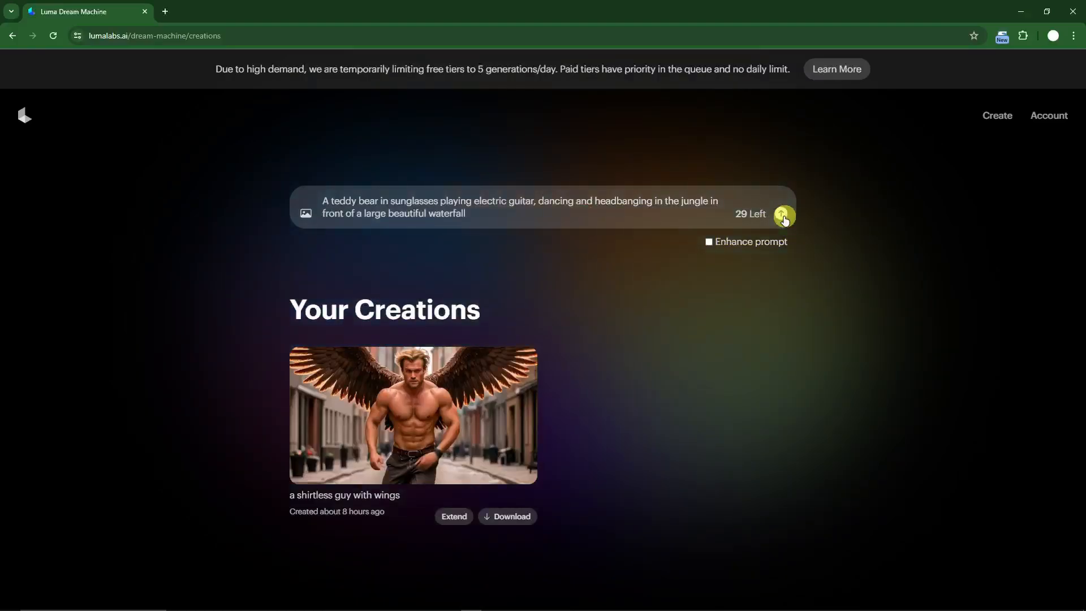
{"action": "left_click", "coordinate": [783, 213]}
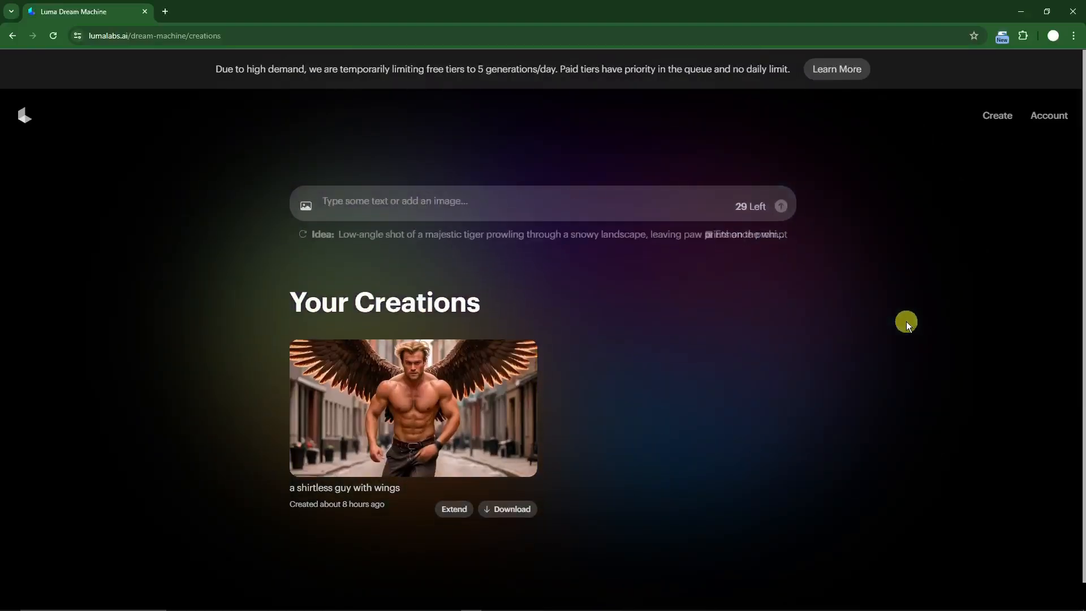
Submit 'A woman in red hair' with the anime girl reference image attached
{"action": "left_click", "coordinate": [779, 206]}
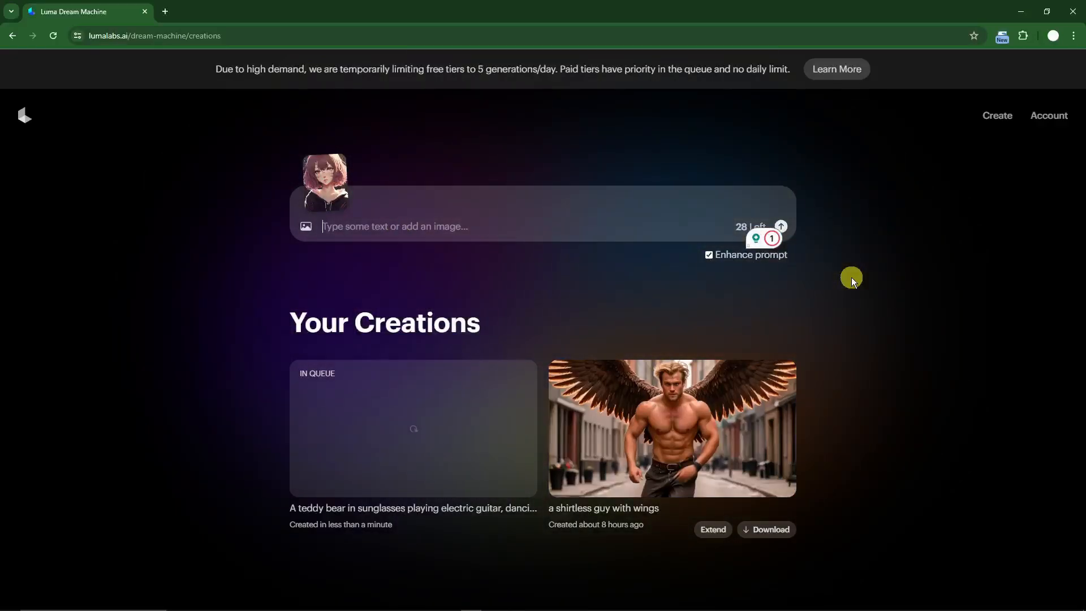
{"action": "type", "text": "A woman in"}
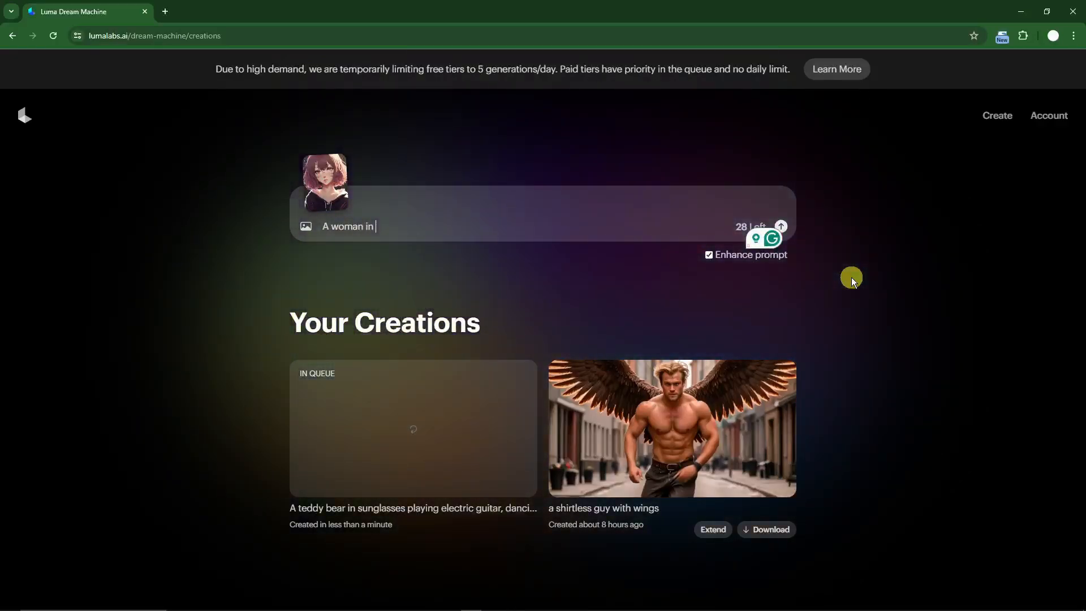
{"action": "type", "text": "red harid"}
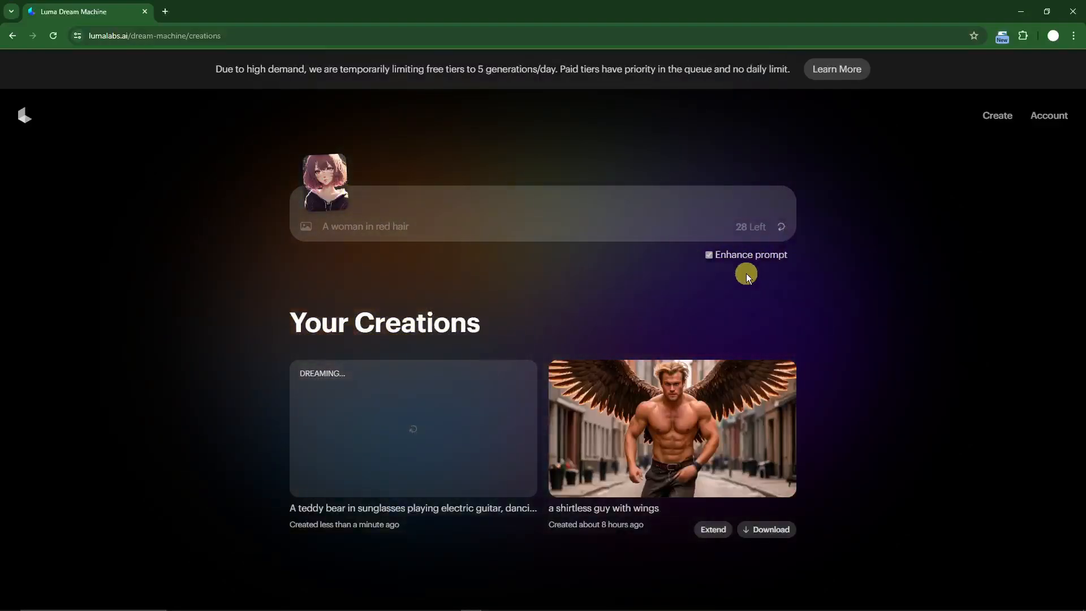
{"action": "left_click", "coordinate": [413, 427]}
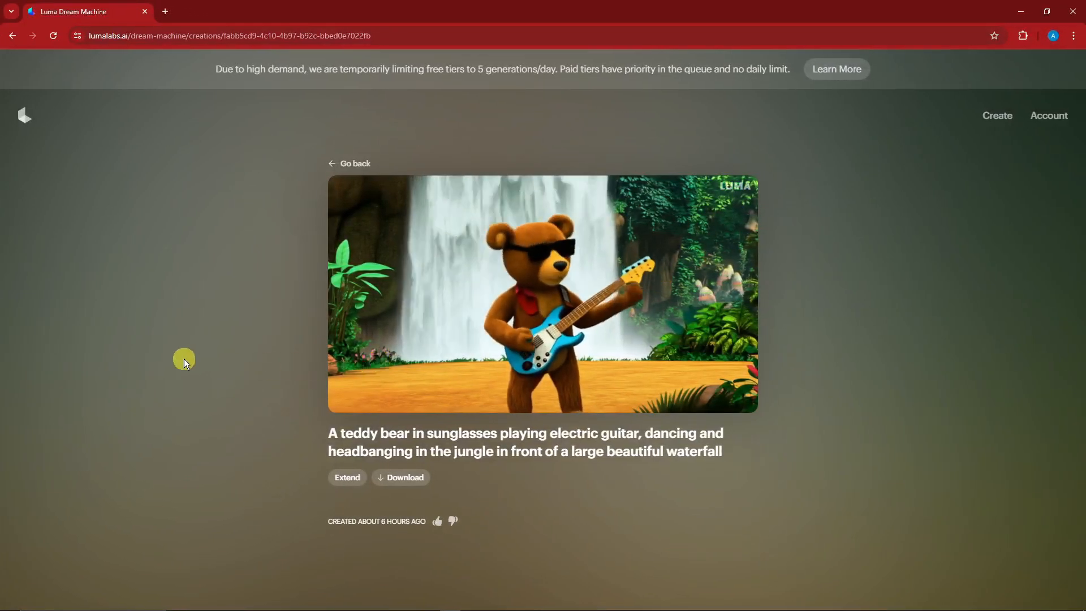
{"action": "mouse_move", "coordinate": [177, 352]}
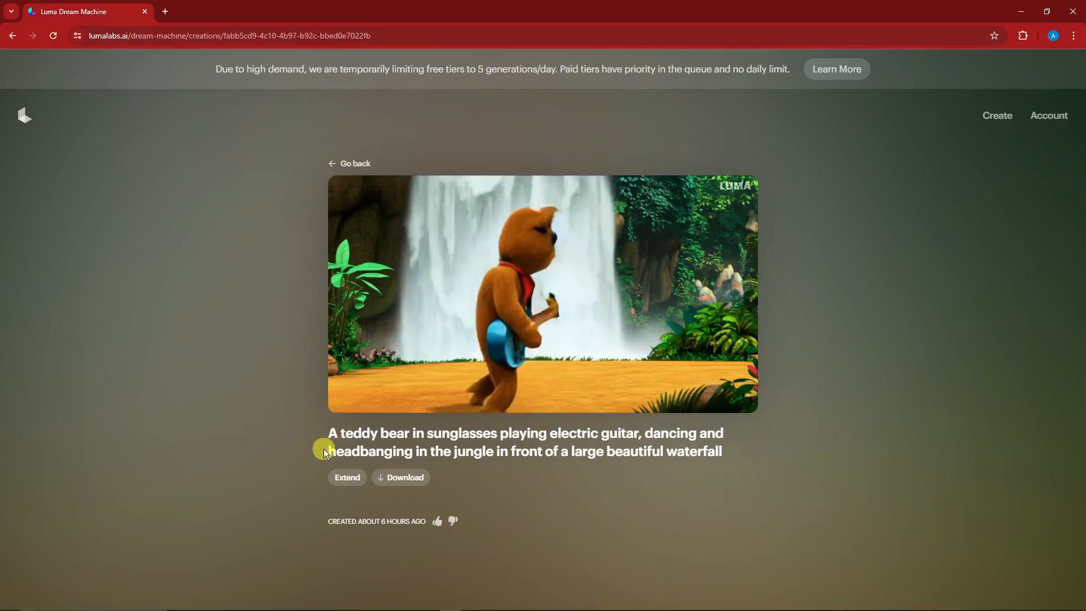
Play the finished teddy bear guitar video, then return to Your Creations
{"action": "double_click", "coordinate": [378, 451]}
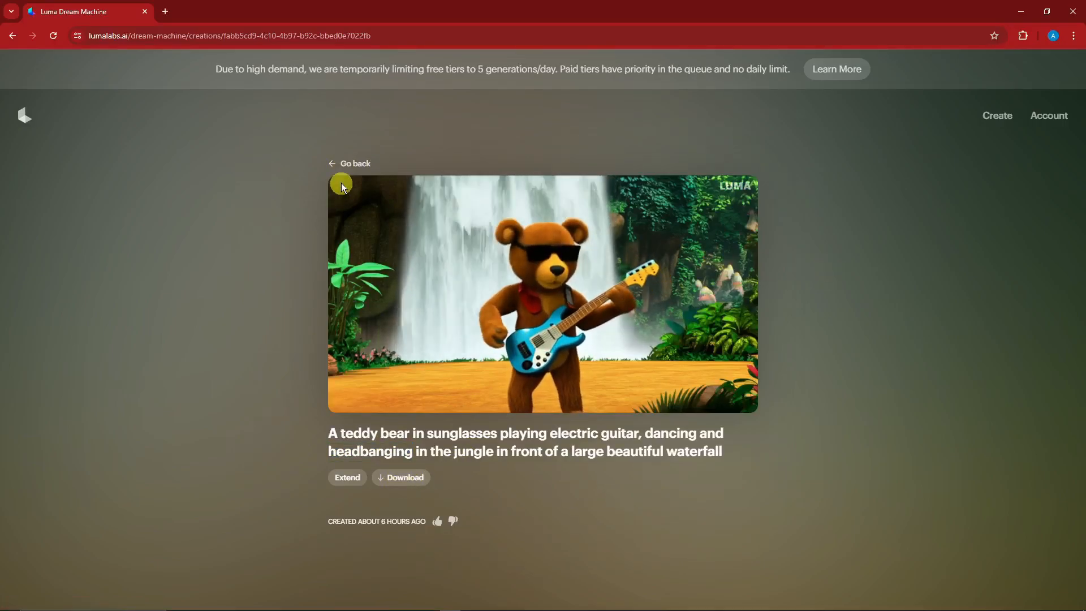
{"action": "left_click", "coordinate": [355, 164]}
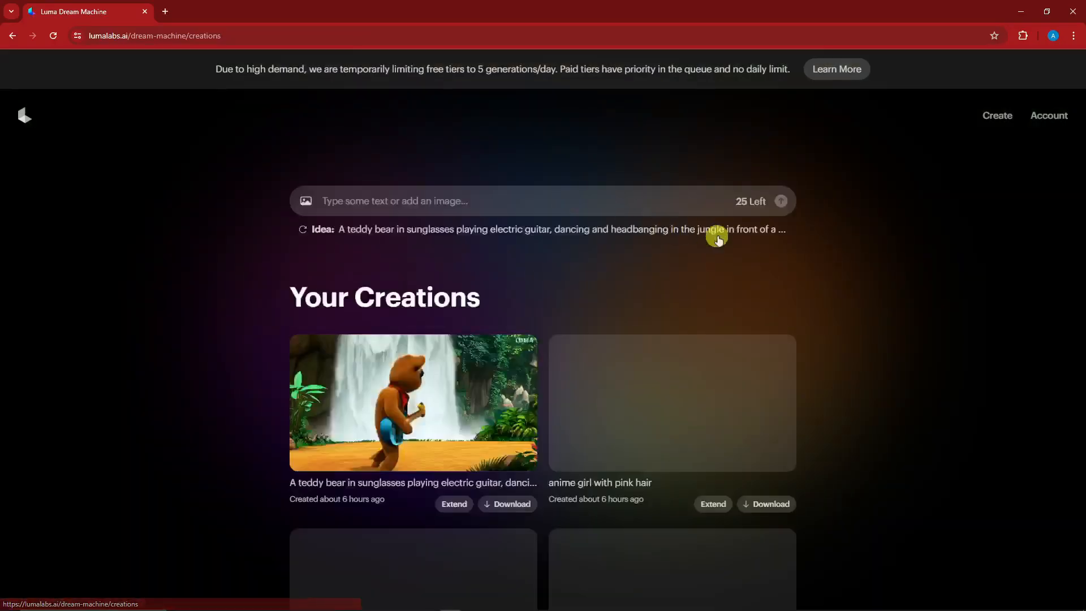
{"action": "left_click", "coordinate": [671, 402]}
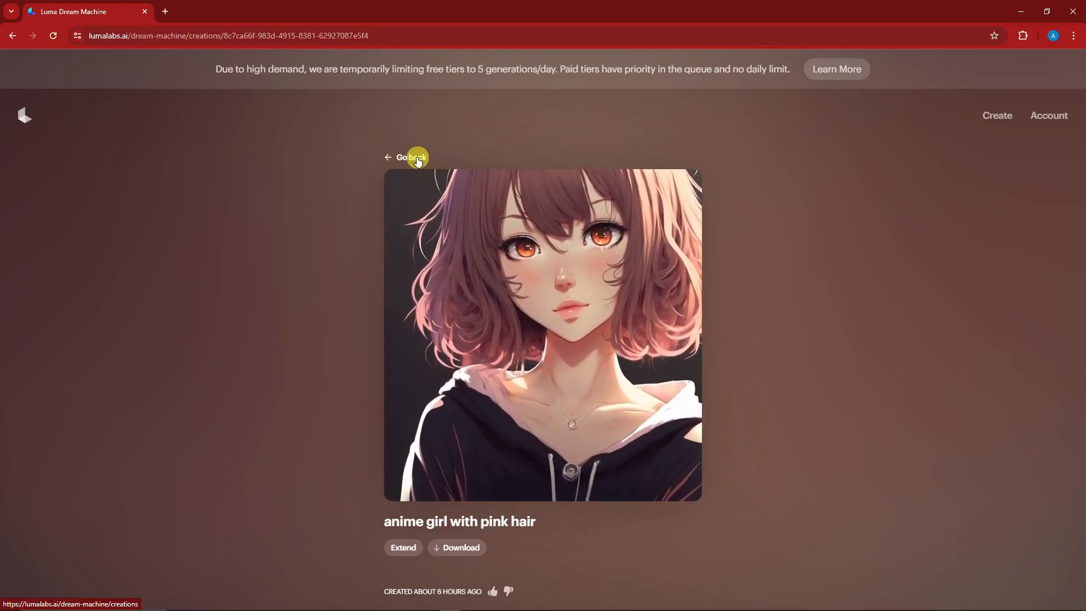
{"action": "left_click", "coordinate": [408, 157]}
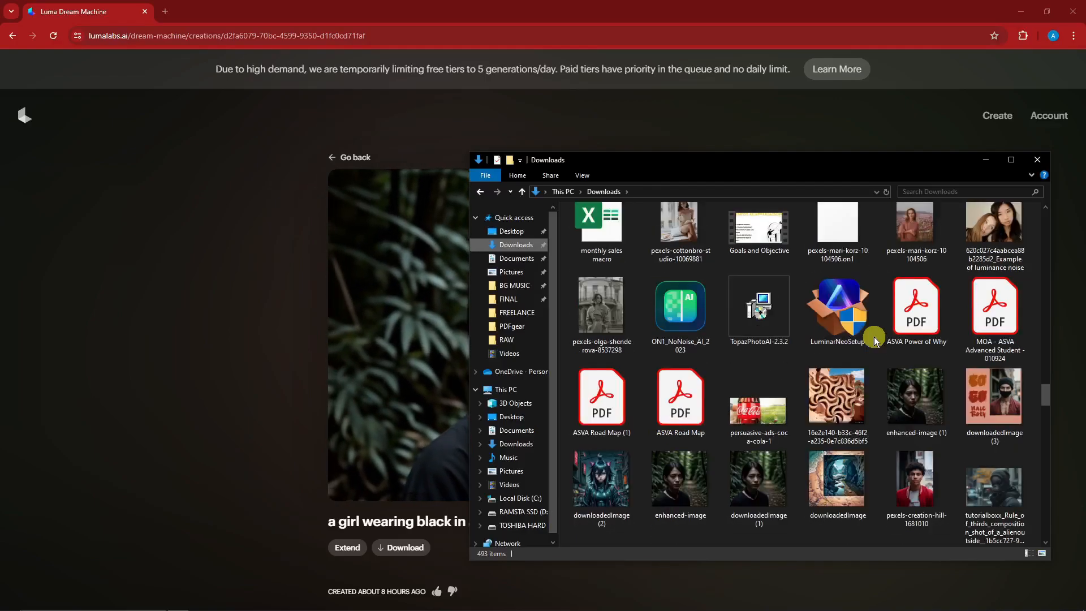
Open the enhanced-image (1) photo of the girl in black and move it beside the forest video
{"action": "left_click", "coordinate": [915, 395]}
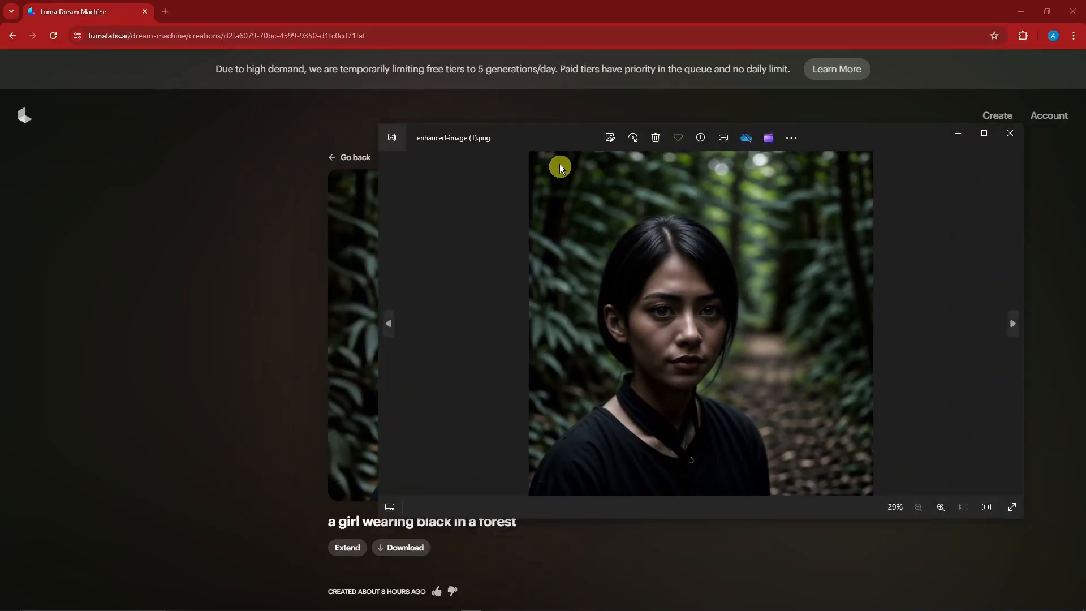
{"action": "left_click_drag", "start_coordinate": [561, 168], "coordinate": [625, 398]}
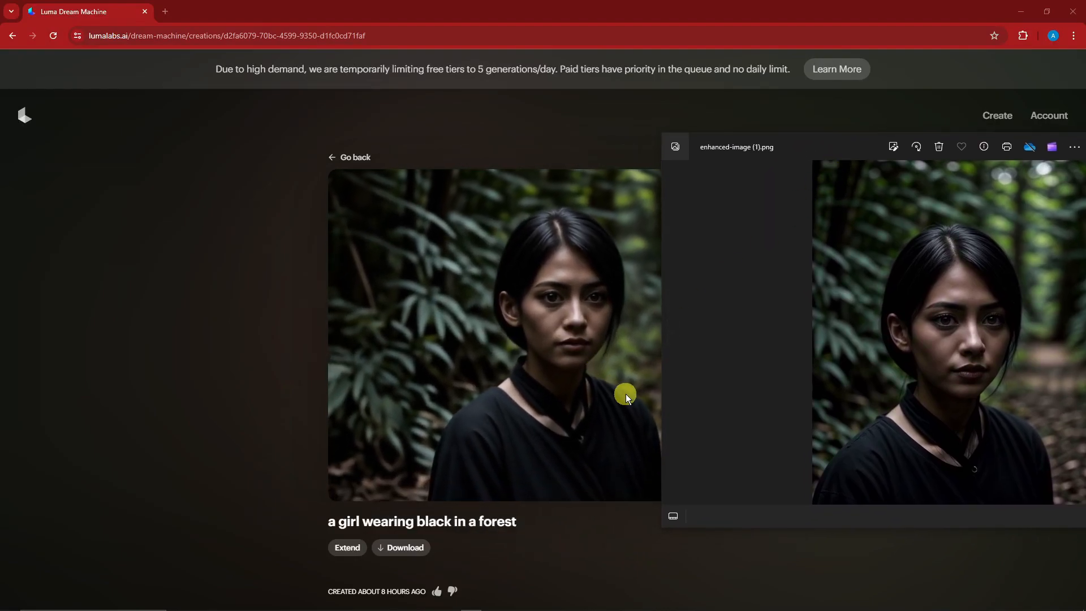